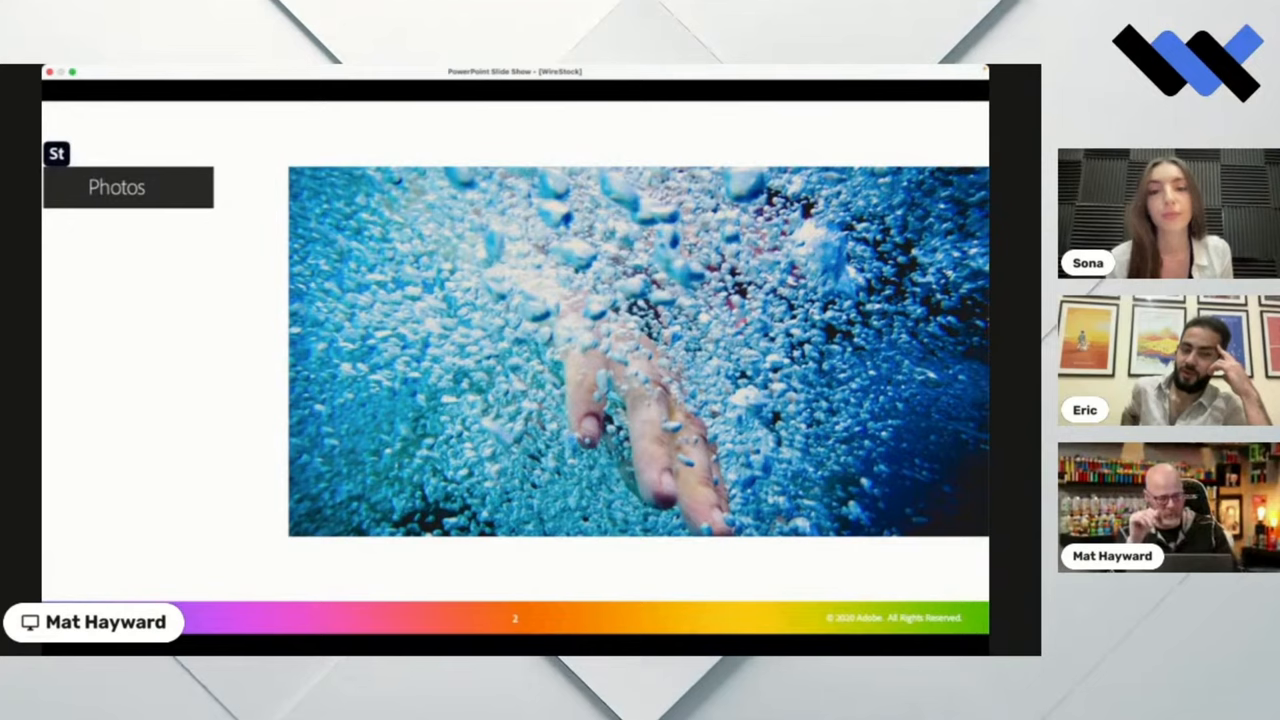
Step: Advance the slideshow from the Photos slide to the Video slide with two children by a lake
{"action": "key", "text": "right"}
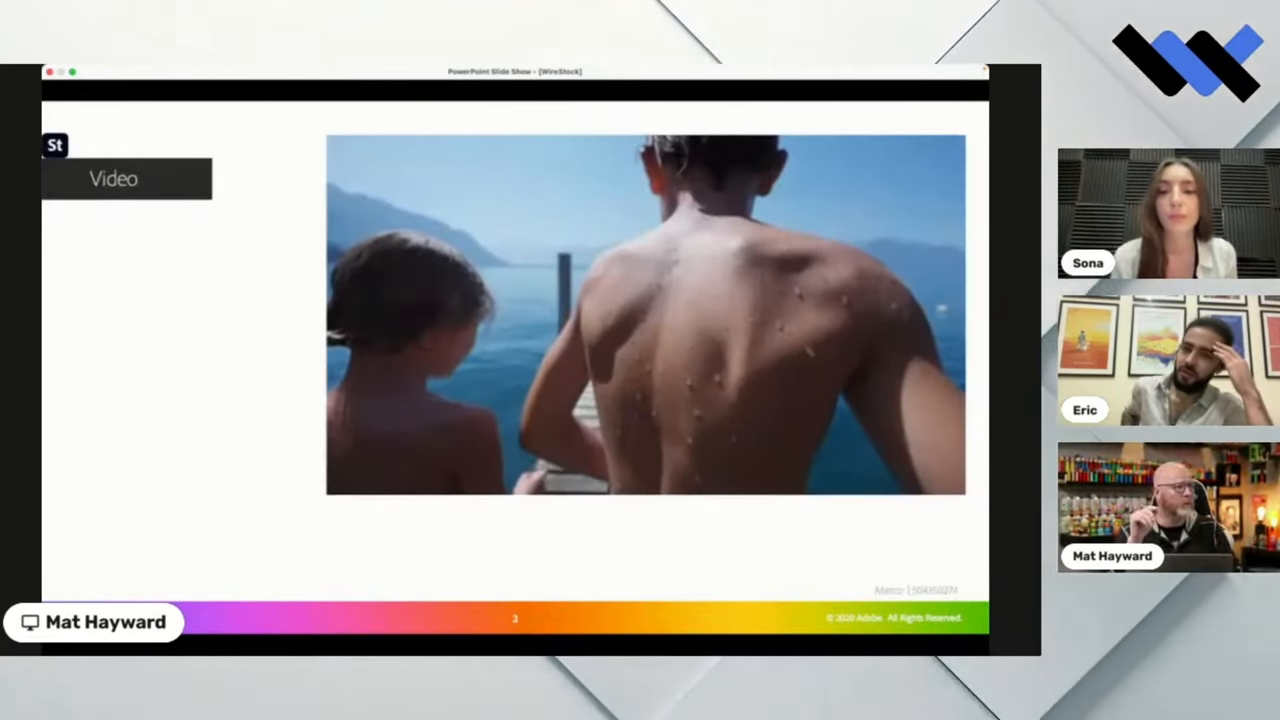